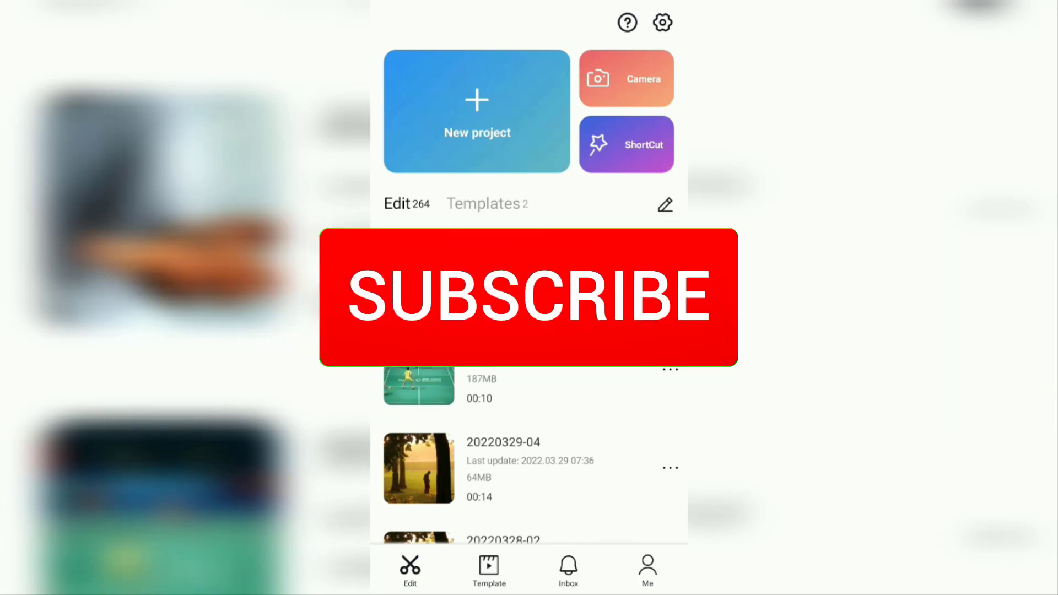
# Step: Create a new project and add the 12-second lightbulb video clip to it
pyautogui.click(529, 296)
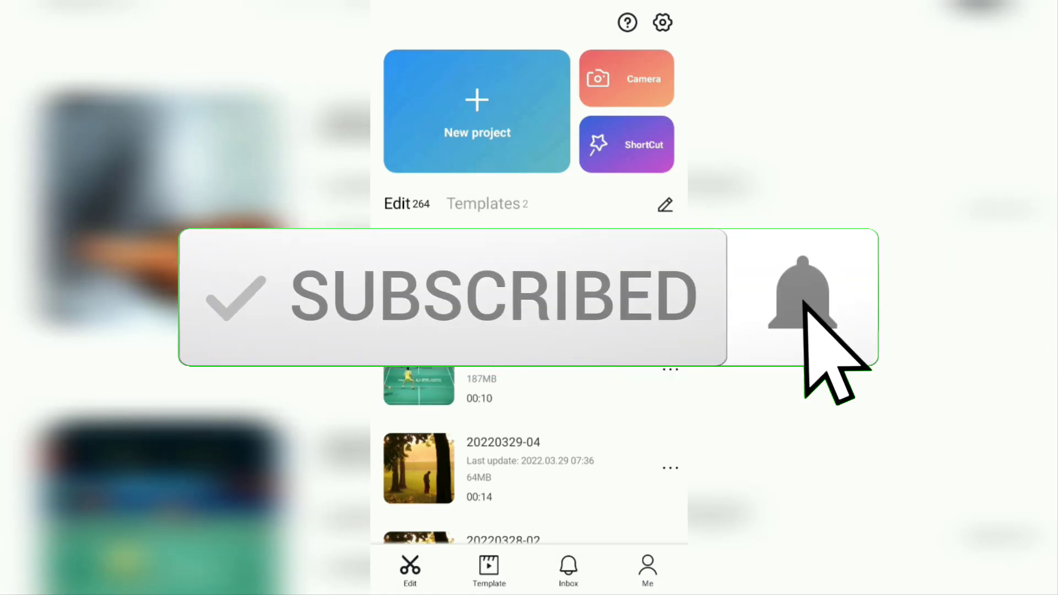
pyautogui.click(802, 297)
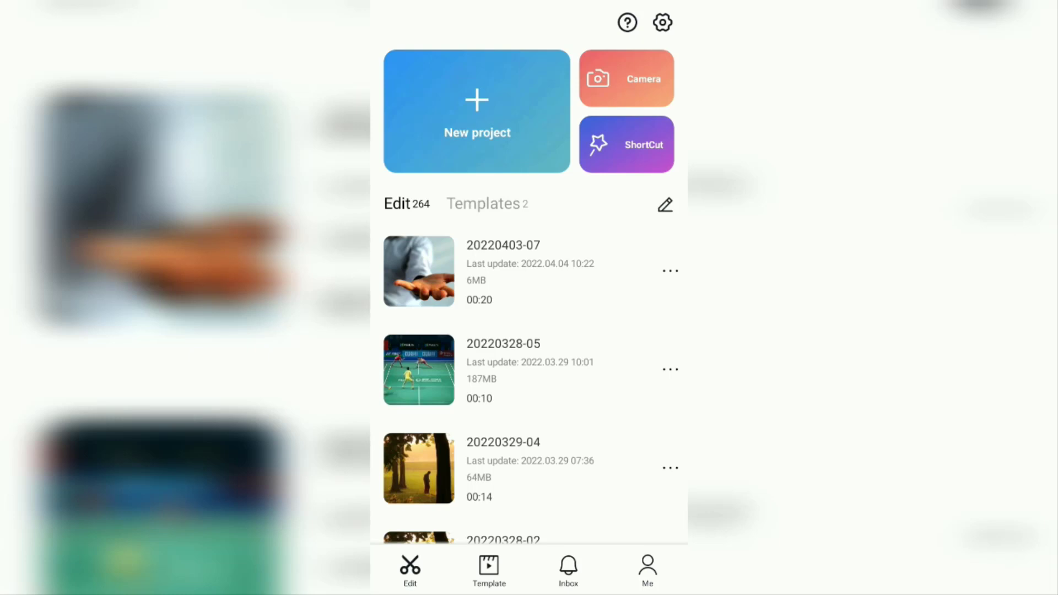
pyautogui.click(476, 111)
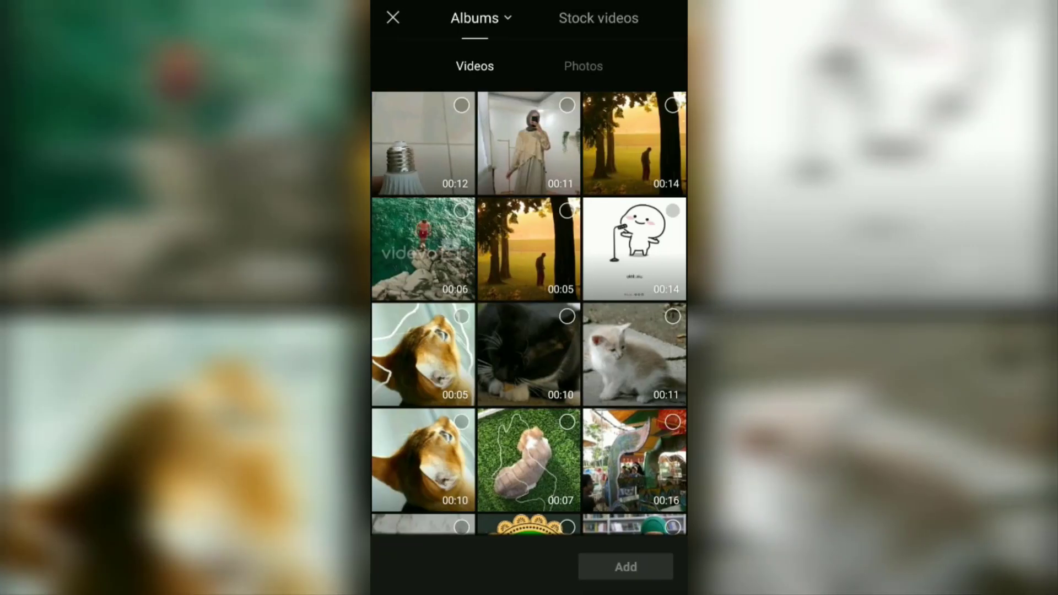
pyautogui.click(422, 143)
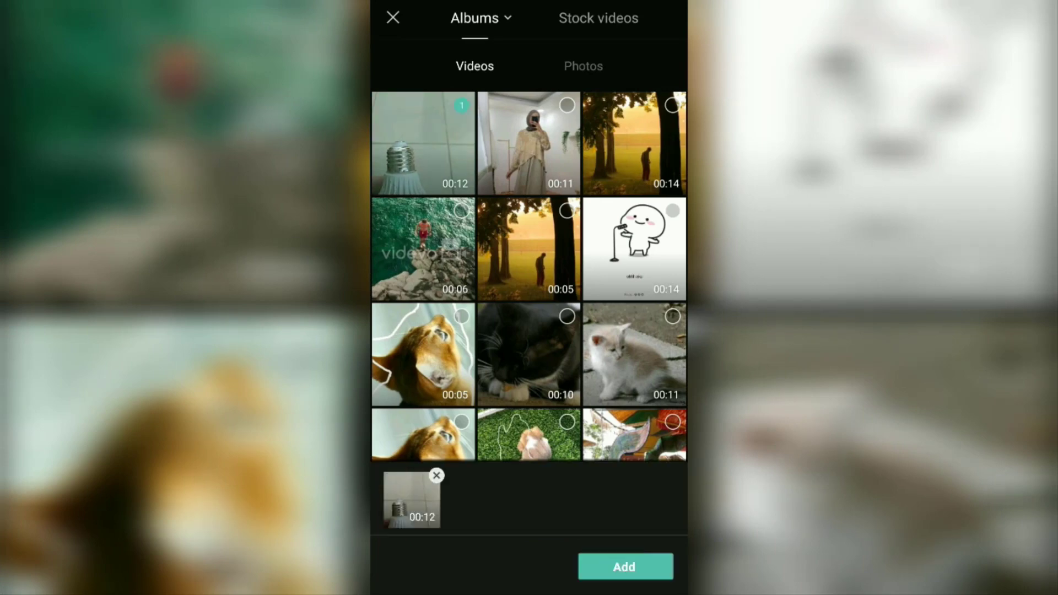
pyautogui.click(624, 566)
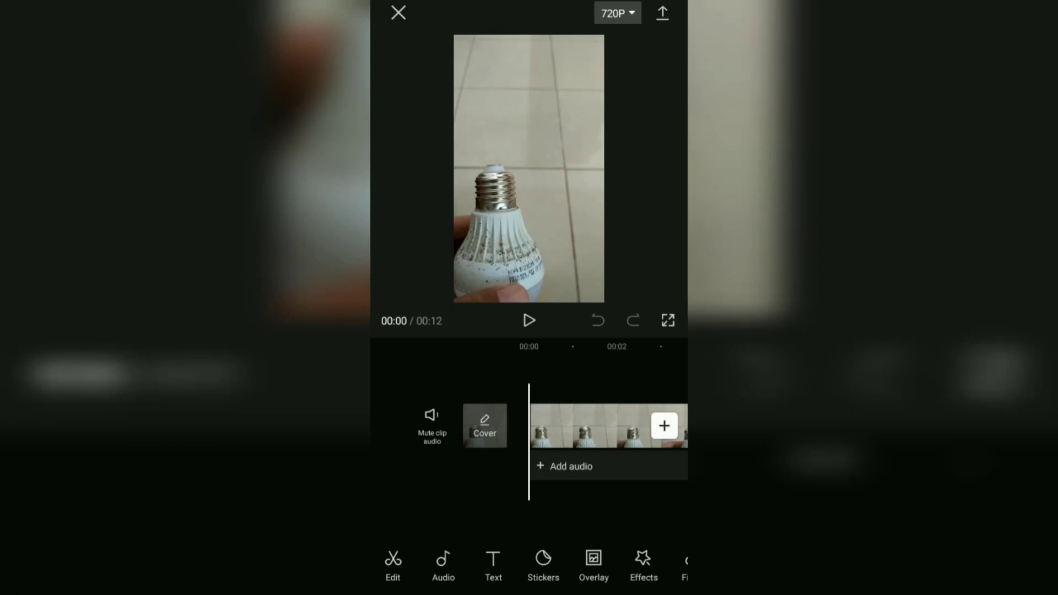
# Step: Add a text caption reading 'TRACKING TEXT' in the Modern font
pyautogui.click(493, 565)
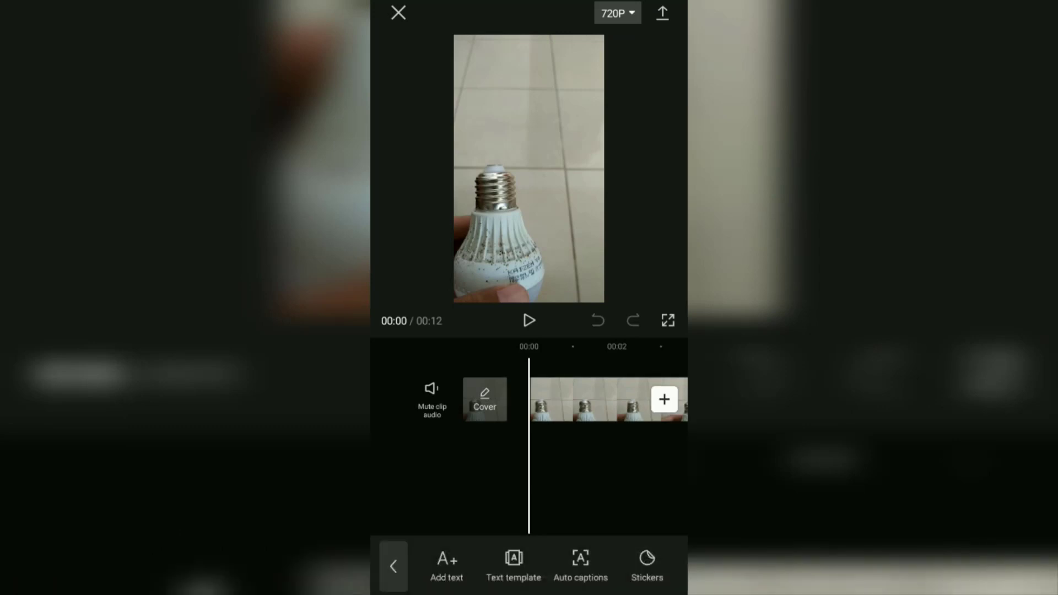
pyautogui.click(446, 566)
pyautogui.write('TRACKIN')
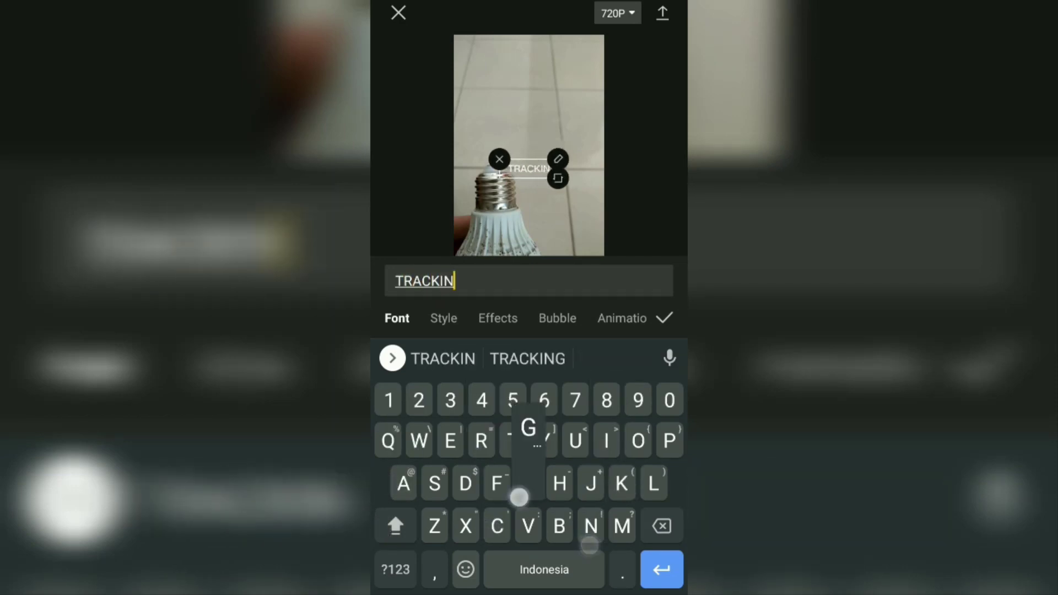
pyautogui.write('G')
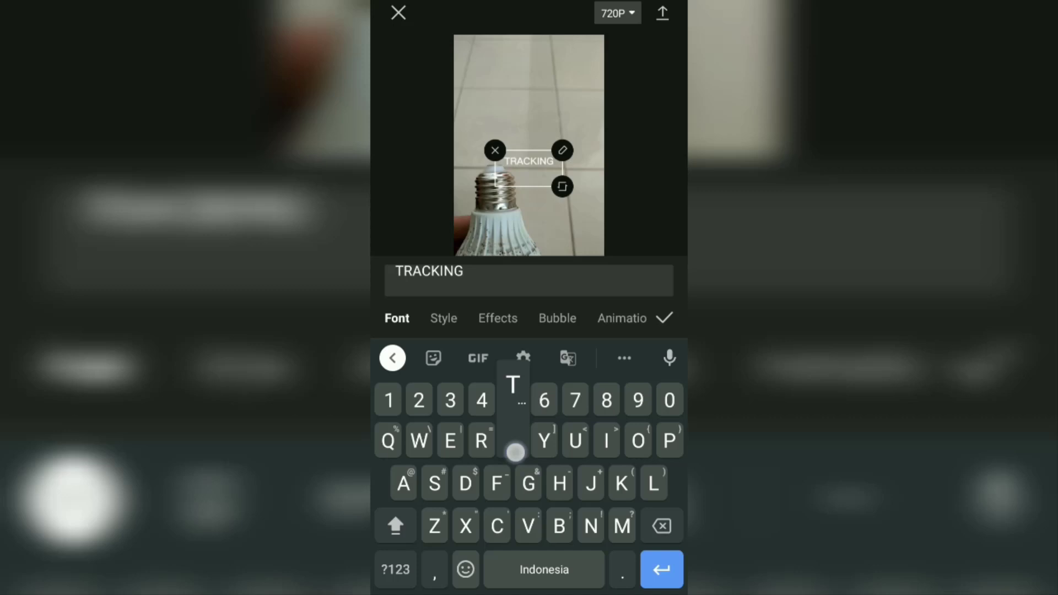
pyautogui.write('TEXT')
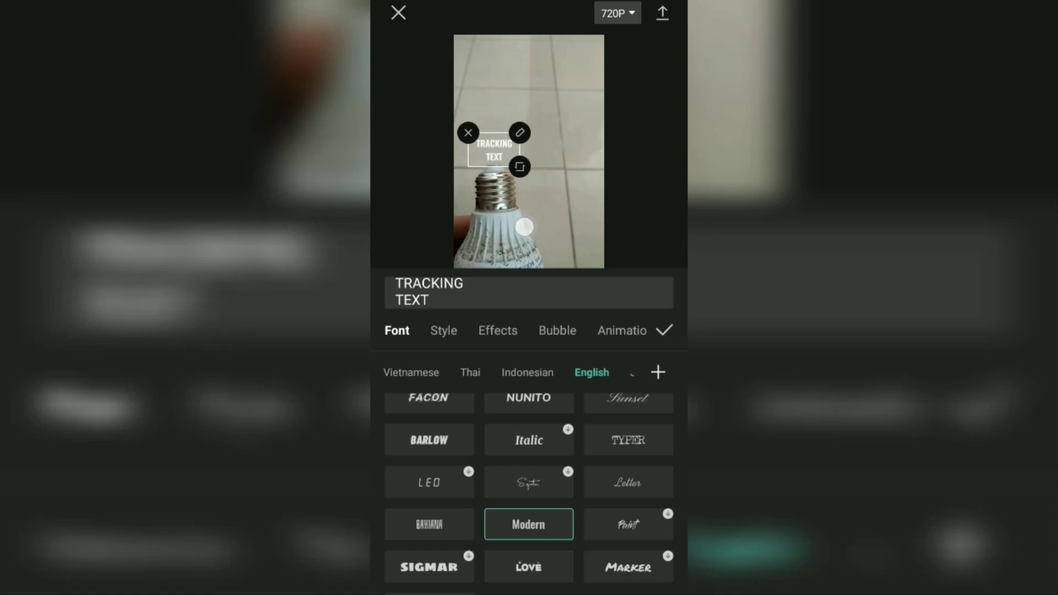
# Step: Make the caption white with a drop shadow and centre alignment, then confirm it
pyautogui.click(443, 330)
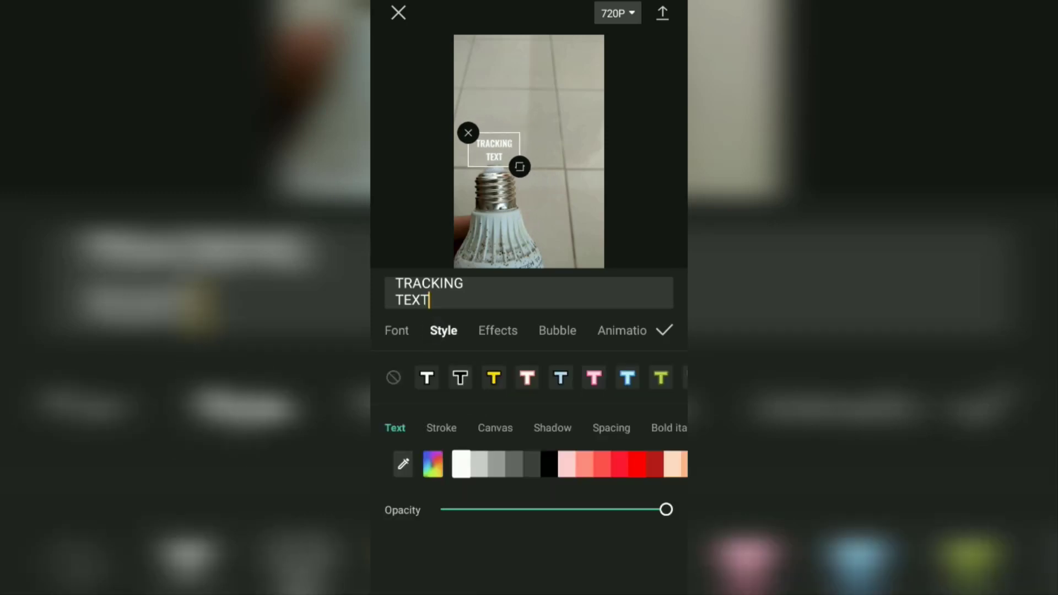
pyautogui.click(553, 428)
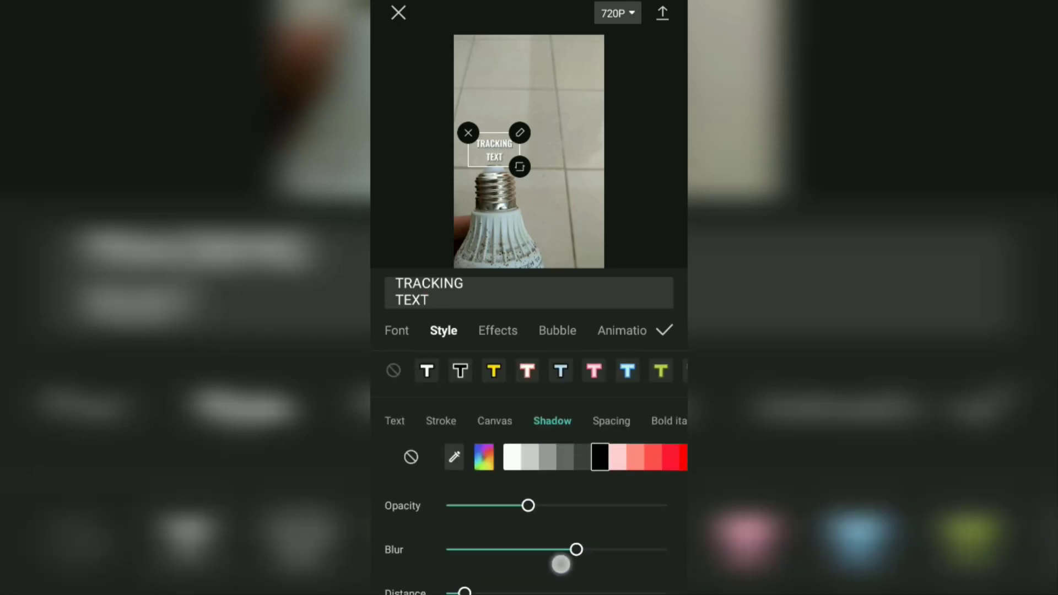
pyautogui.click(593, 421)
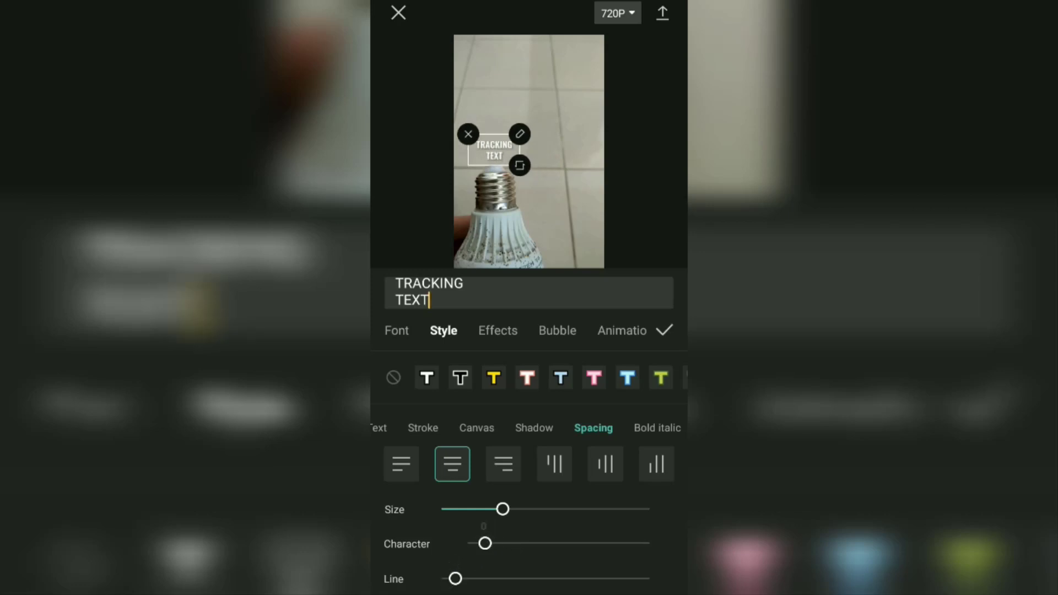
pyautogui.click(665, 330)
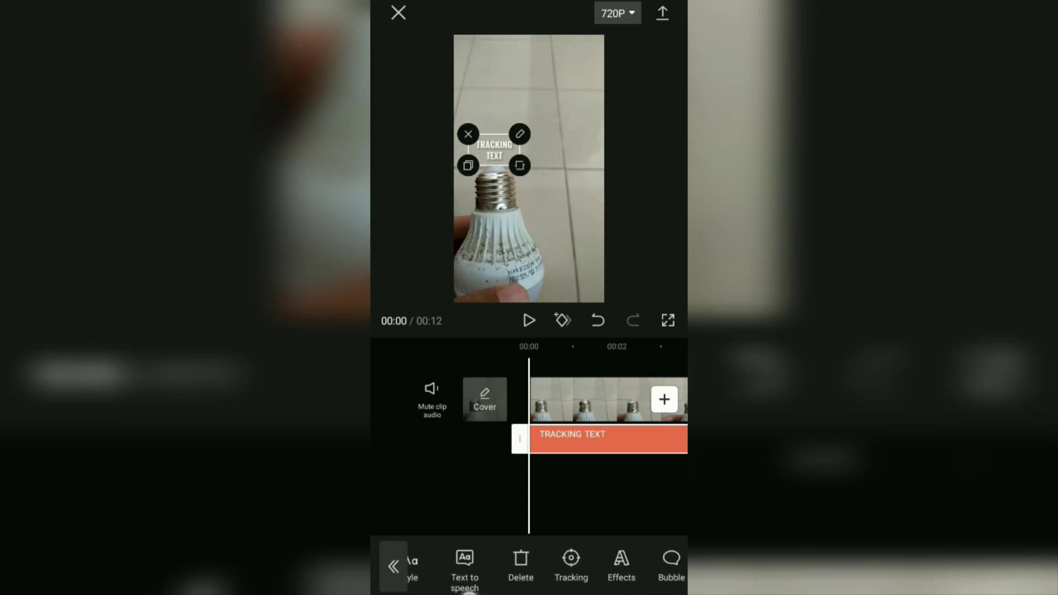
# Step: Run Tracking with the shrunken target circle placed on the bulb's screw base
pyautogui.hscroll(-3)
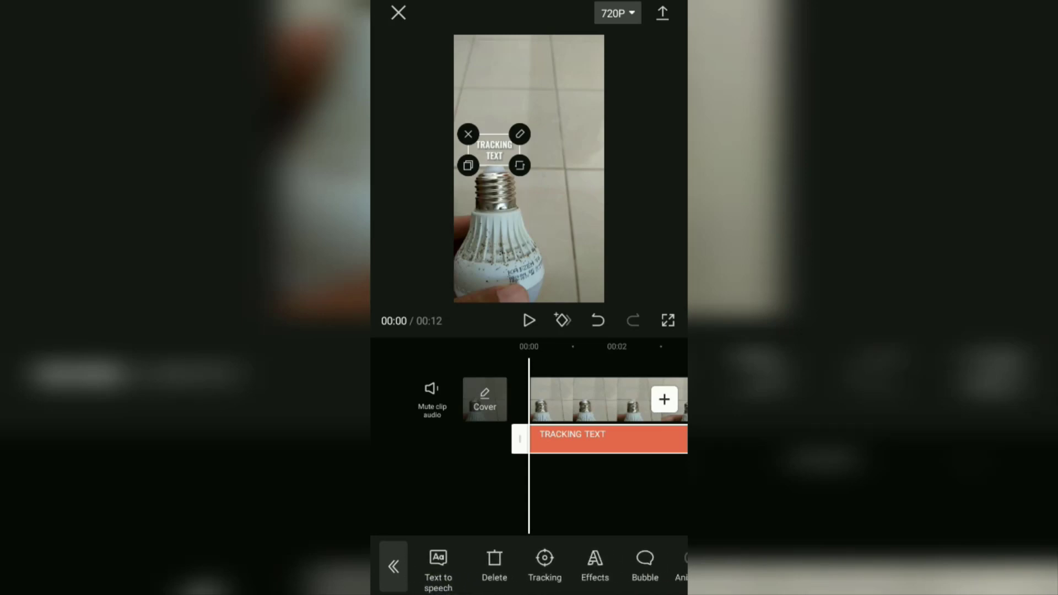
pyautogui.click(544, 565)
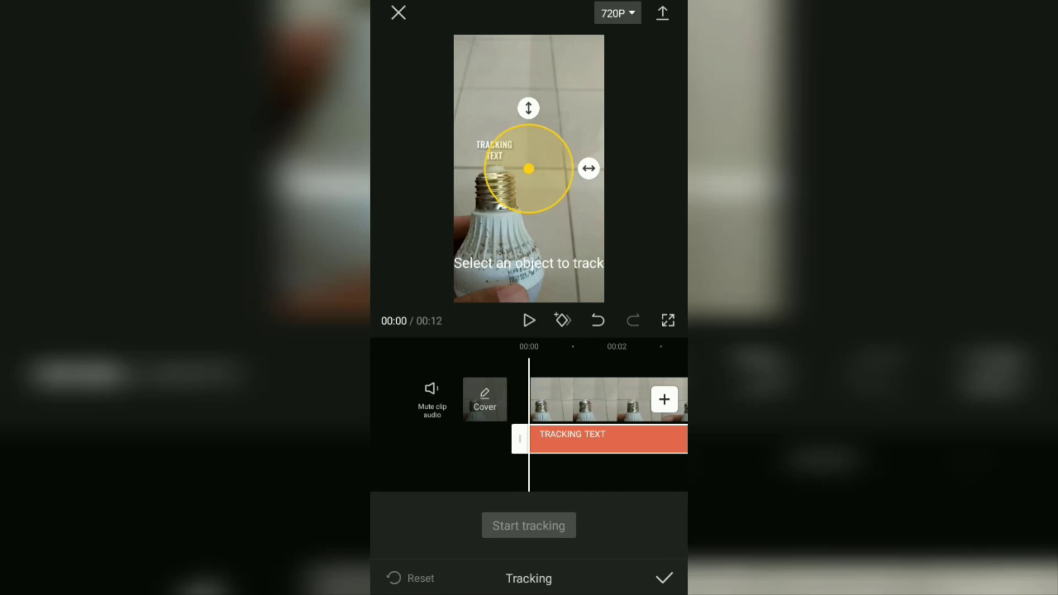
pyautogui.moveTo(528, 168); pyautogui.dragTo(511, 174)
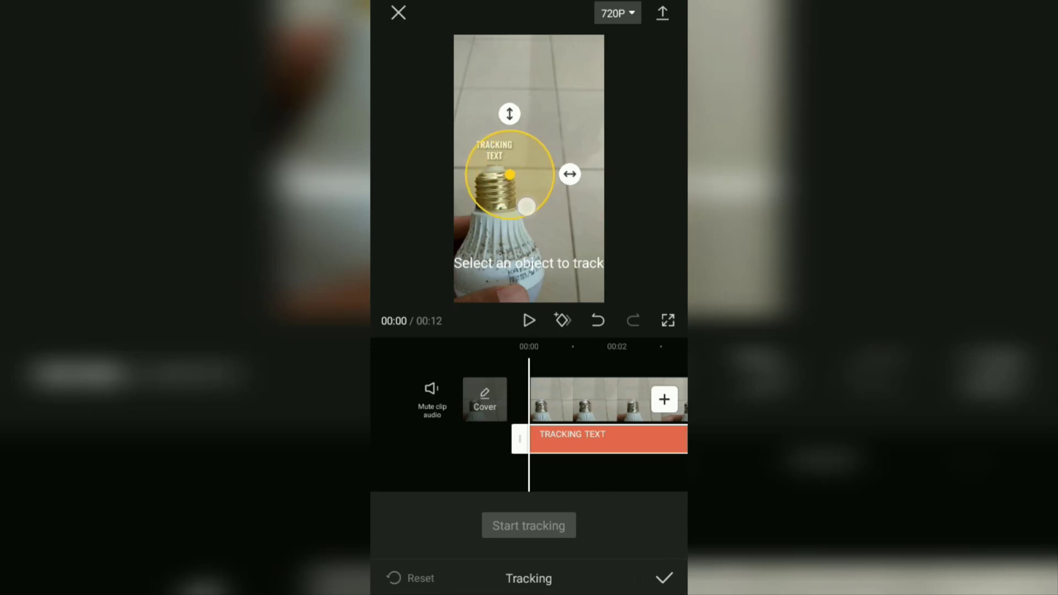
pyautogui.moveTo(512, 174); pyautogui.dragTo(497, 190)
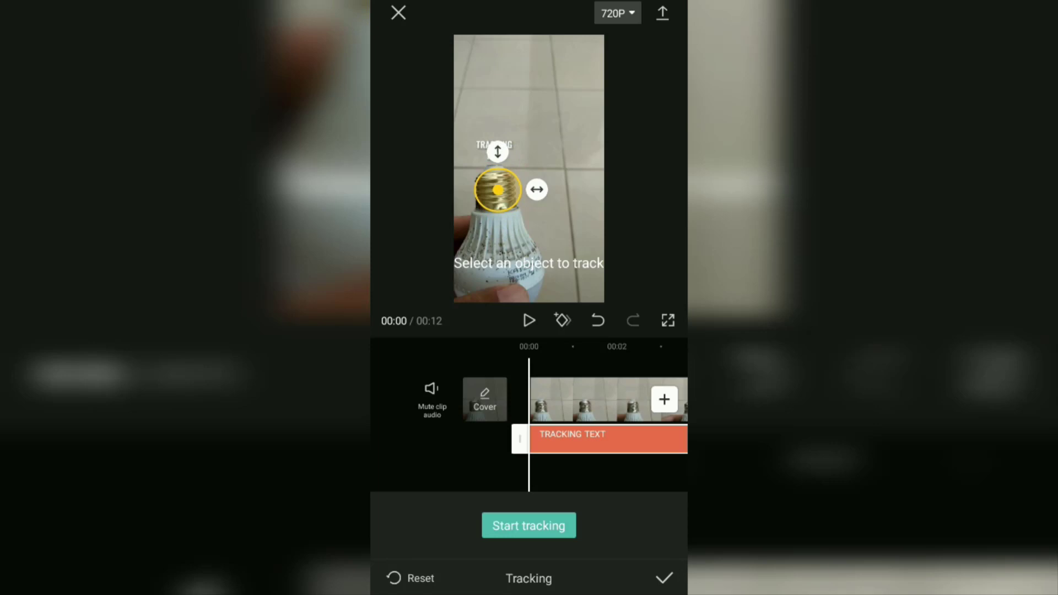
pyautogui.click(529, 525)
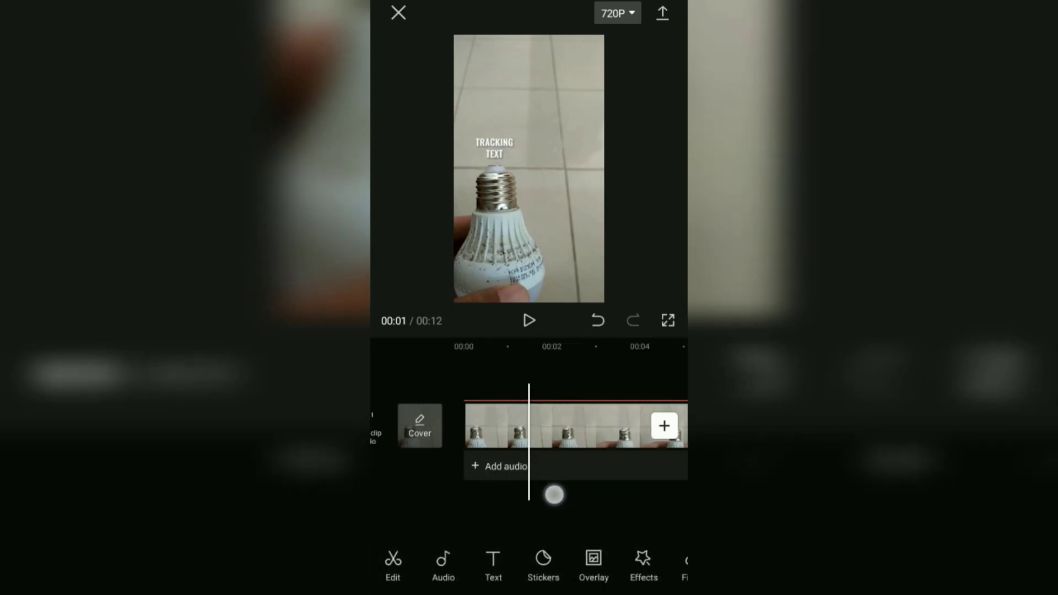
pyautogui.click(668, 320)
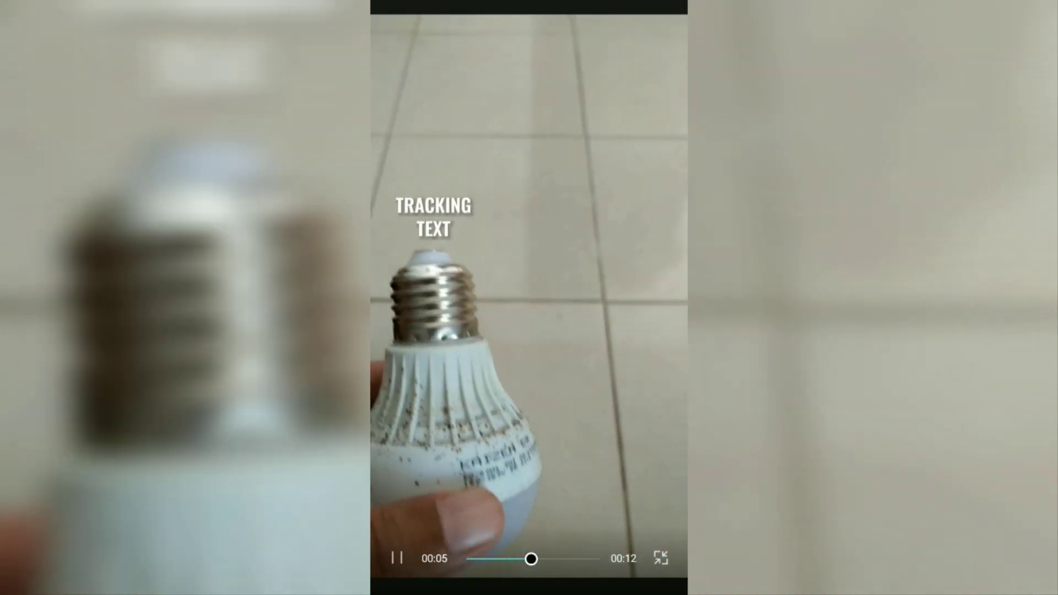
pyautogui.click(660, 559)
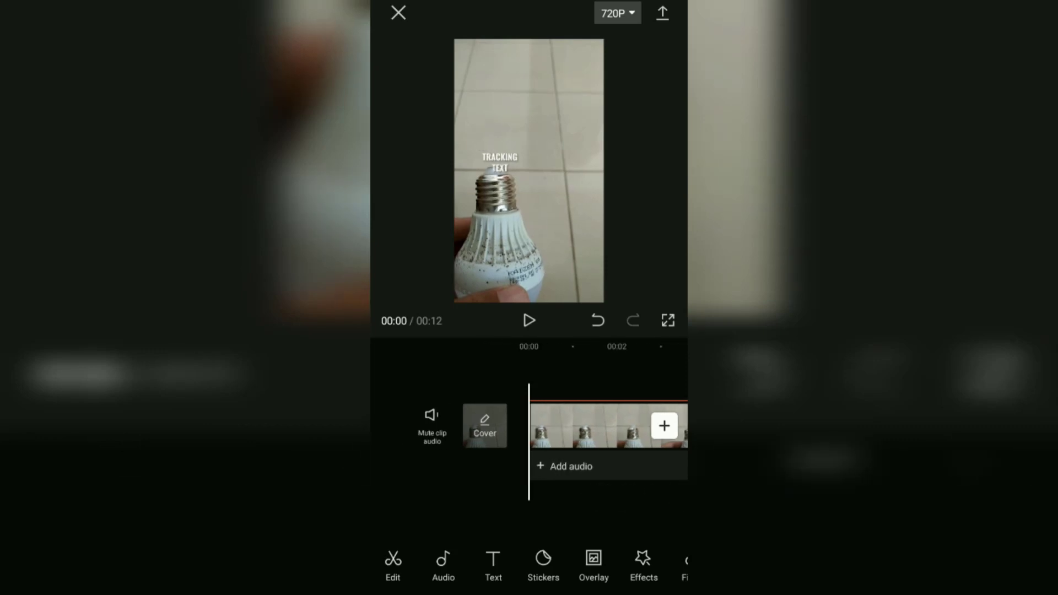
# Step: Export the lightbulb video with its tracked caption
pyautogui.click(662, 12)
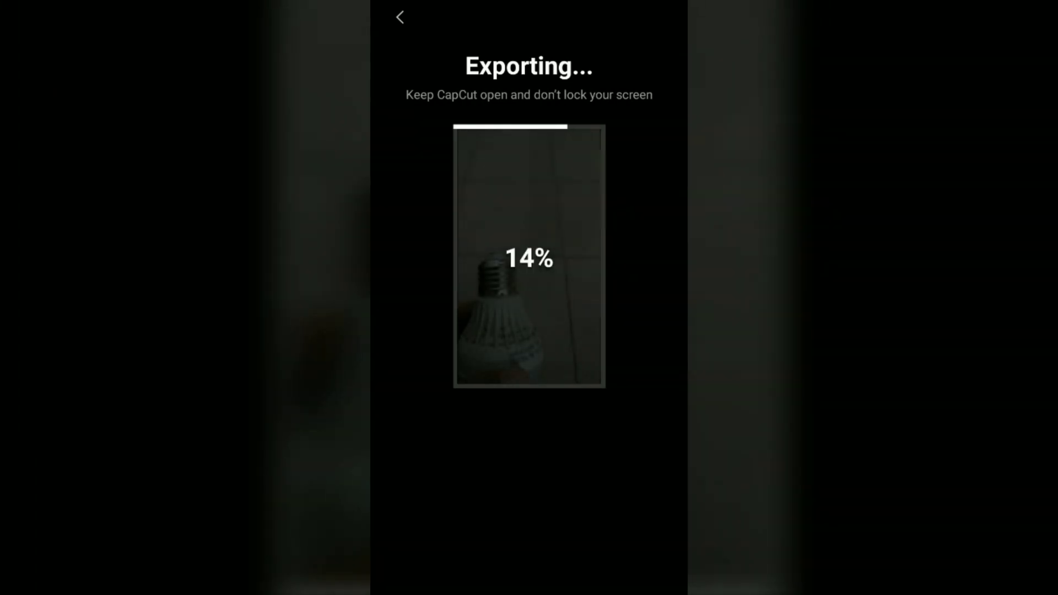